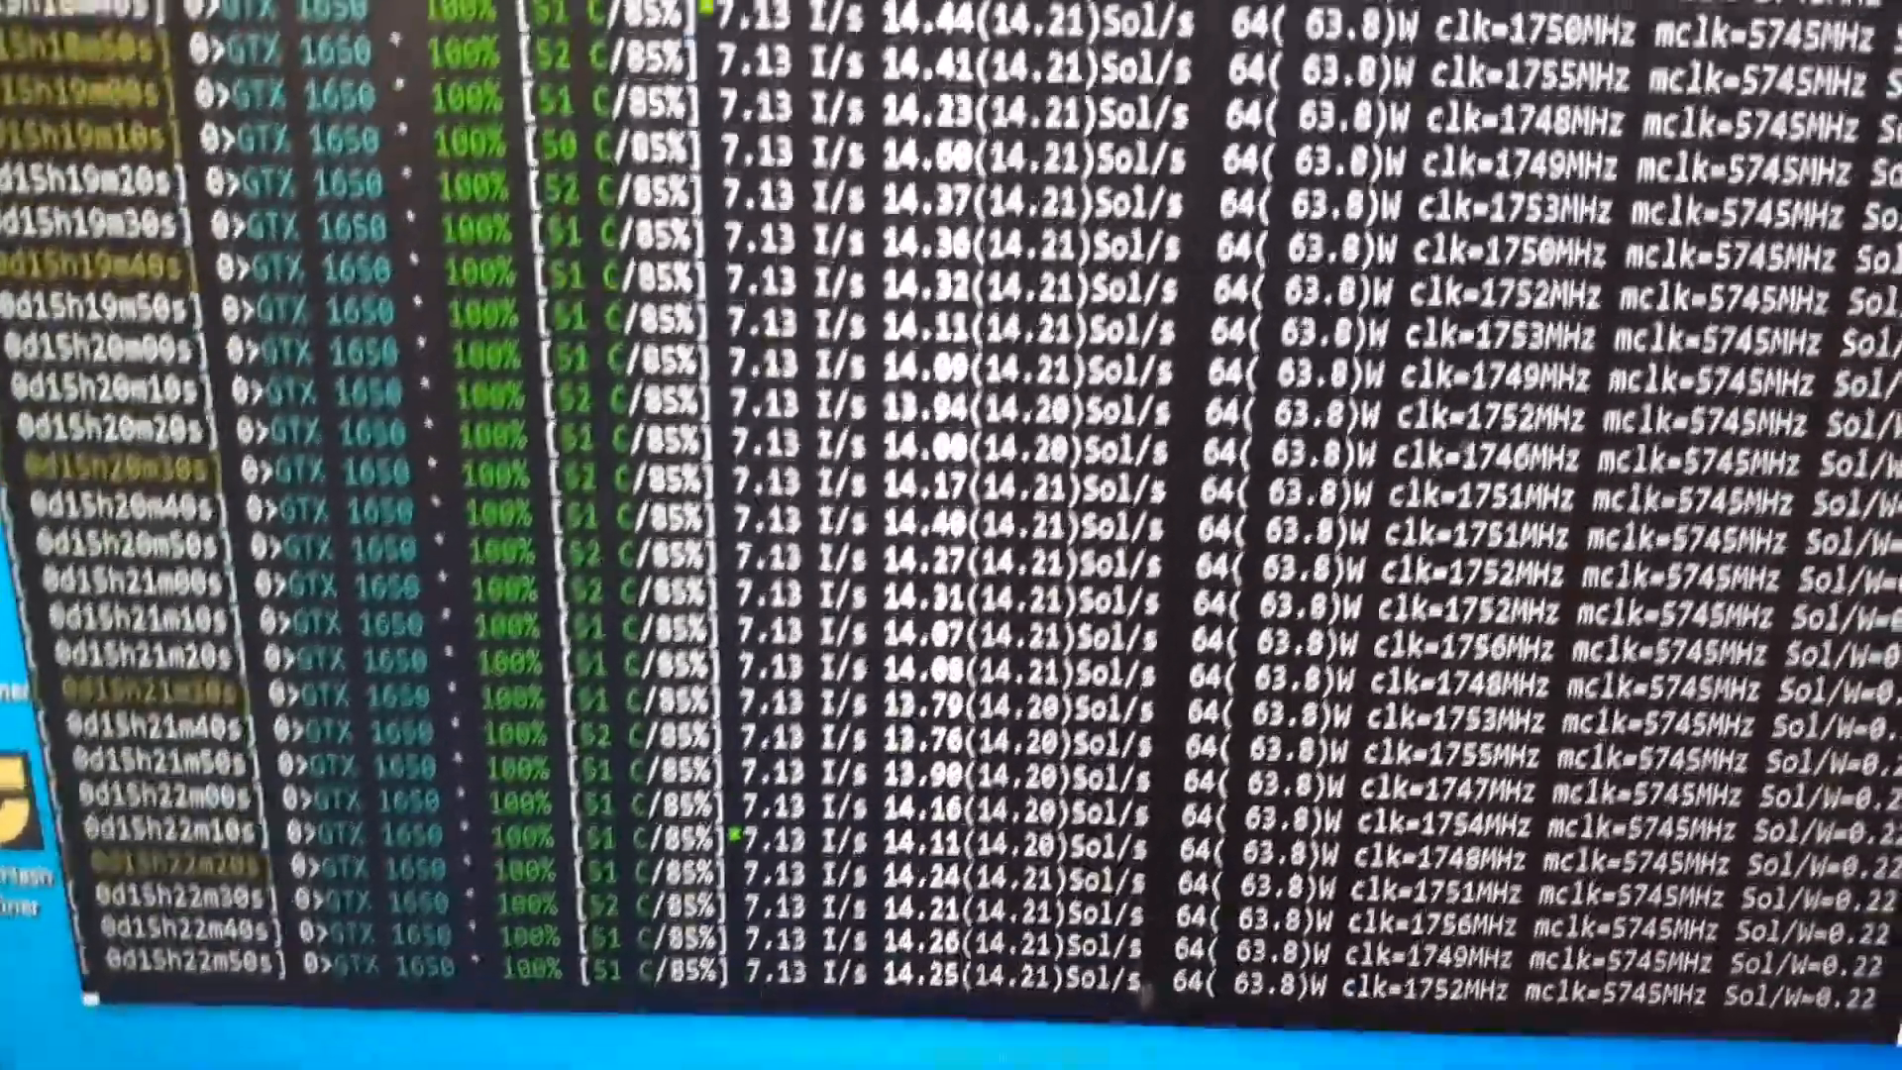
{"action": "scroll", "scroll_direction": "down", "scroll_amount": 3}
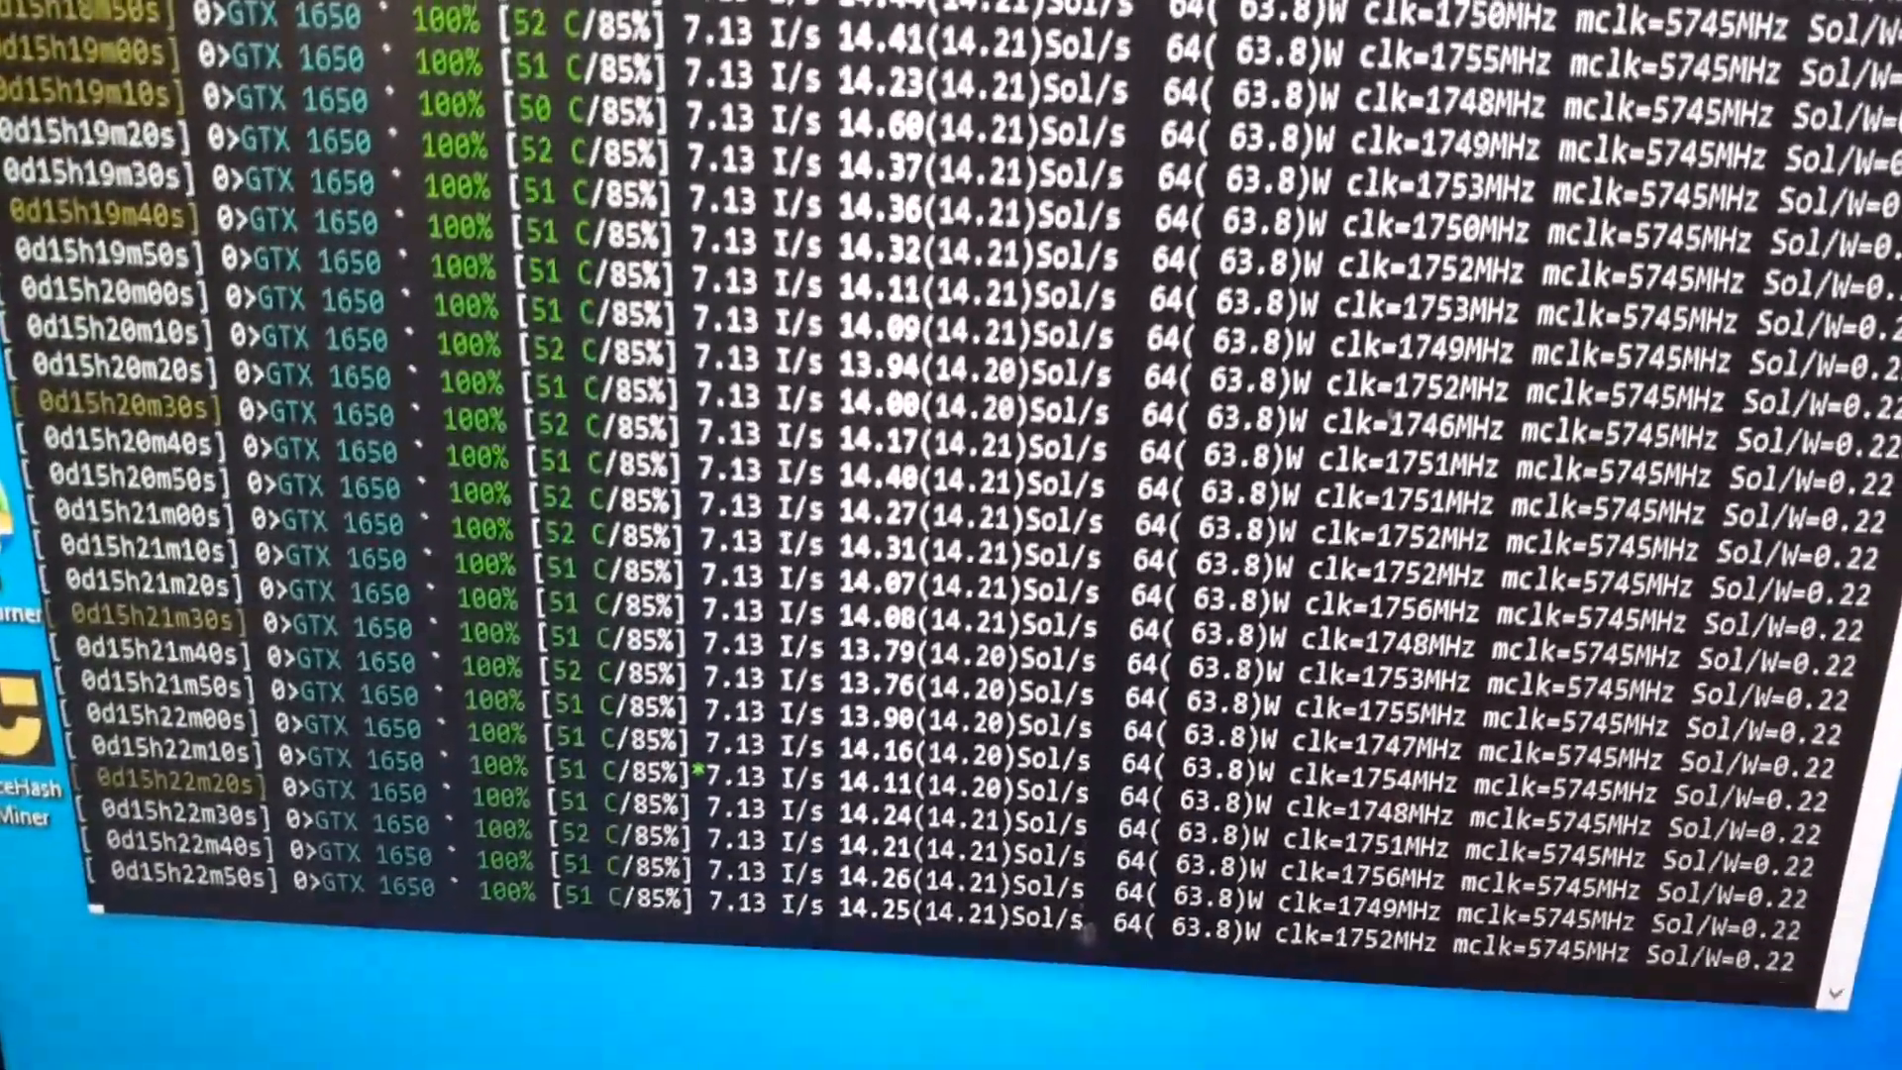